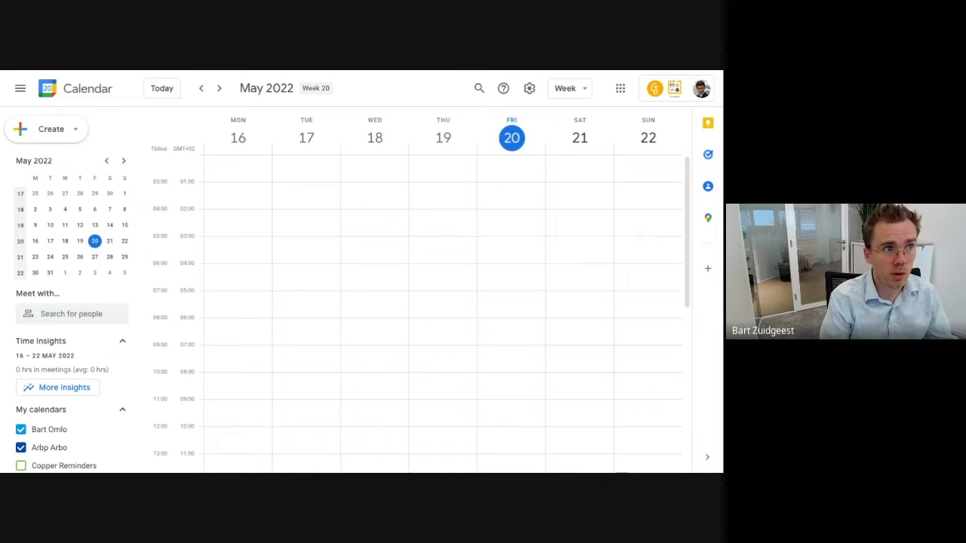
Enable 'Create appointment schedules instead of appointment slots' in Settings and return to the calendar.
{"action": "left_click", "coordinate": [528, 88]}
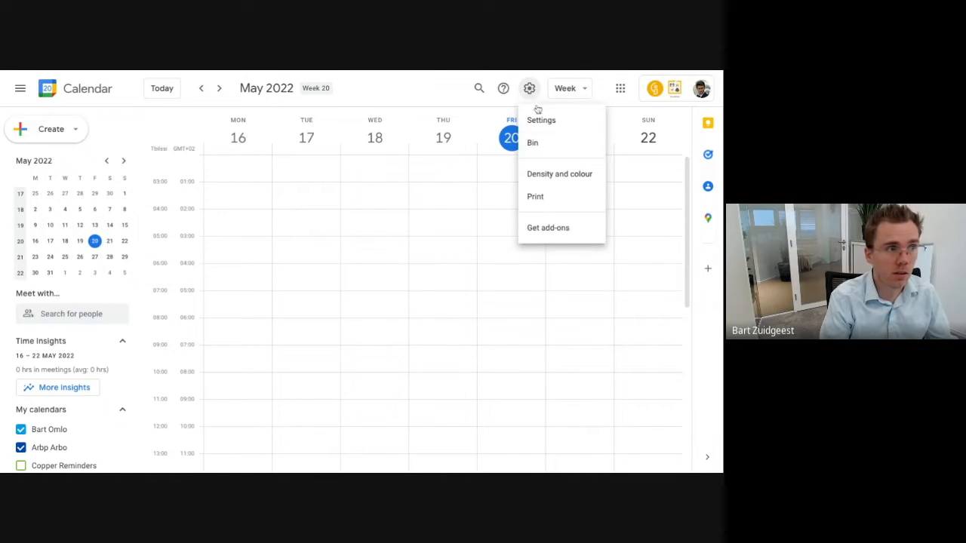
{"action": "left_click", "coordinate": [540, 121]}
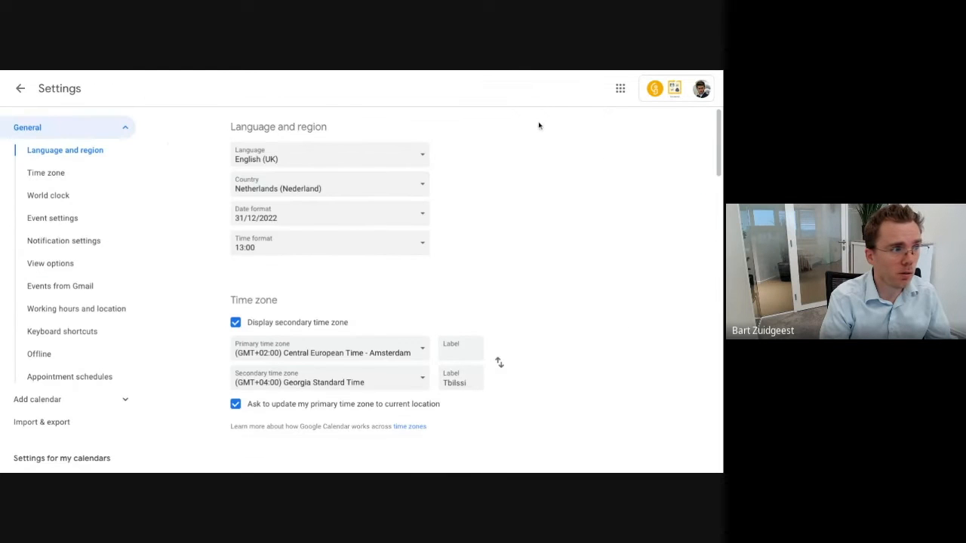
{"action": "scroll", "scroll_direction": "down", "scroll_amount": 3}
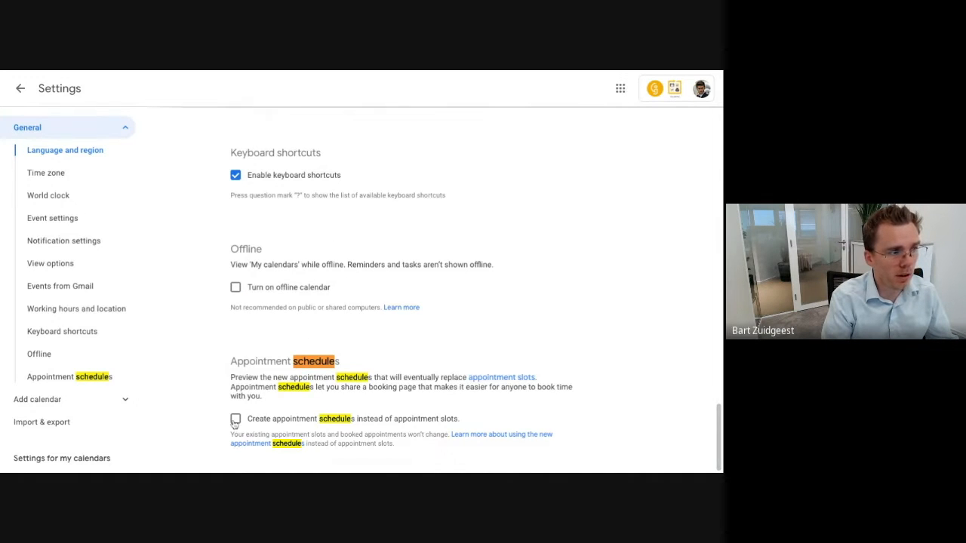
{"action": "left_click", "coordinate": [236, 419]}
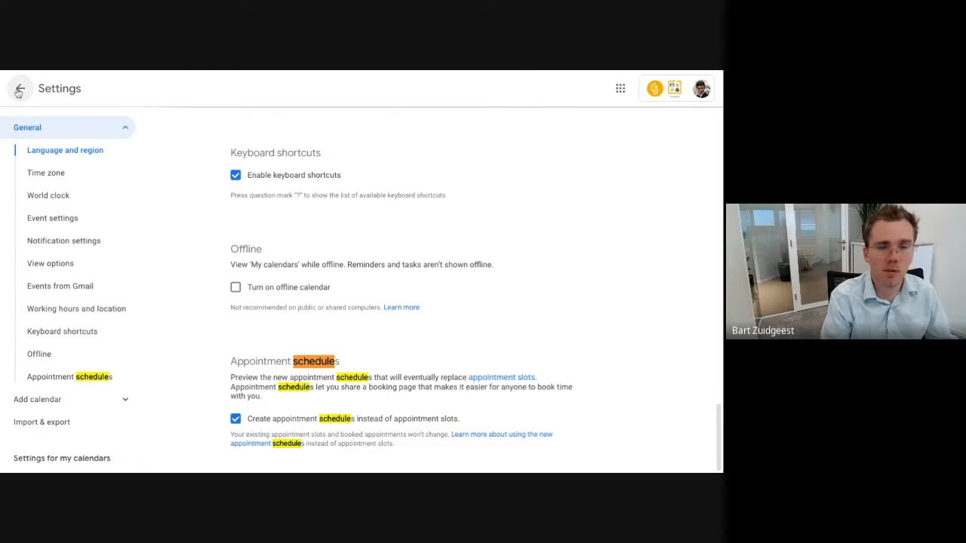
{"action": "left_click", "coordinate": [18, 87]}
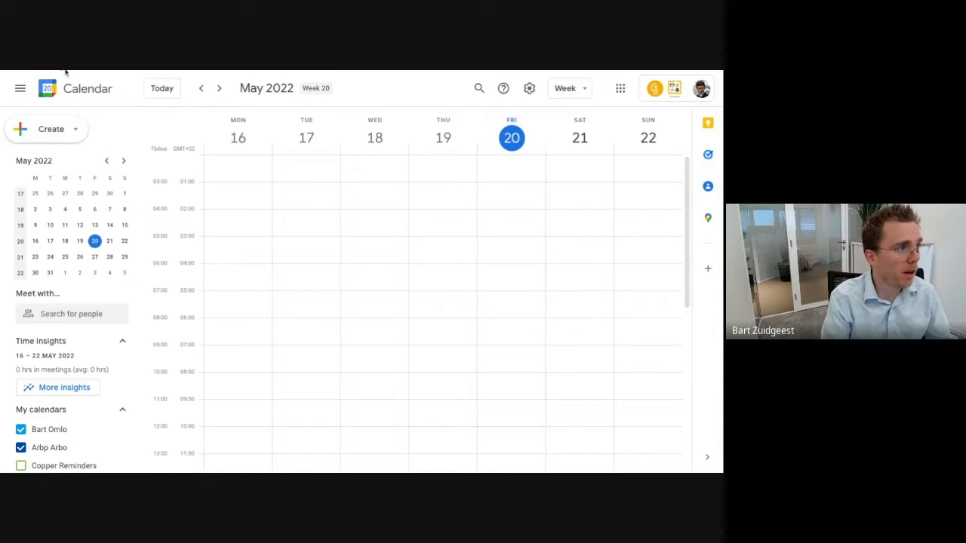
Start a new Appointment schedule from the Create menu.
{"action": "scroll", "scroll_direction": "down", "scroll_amount": 3}
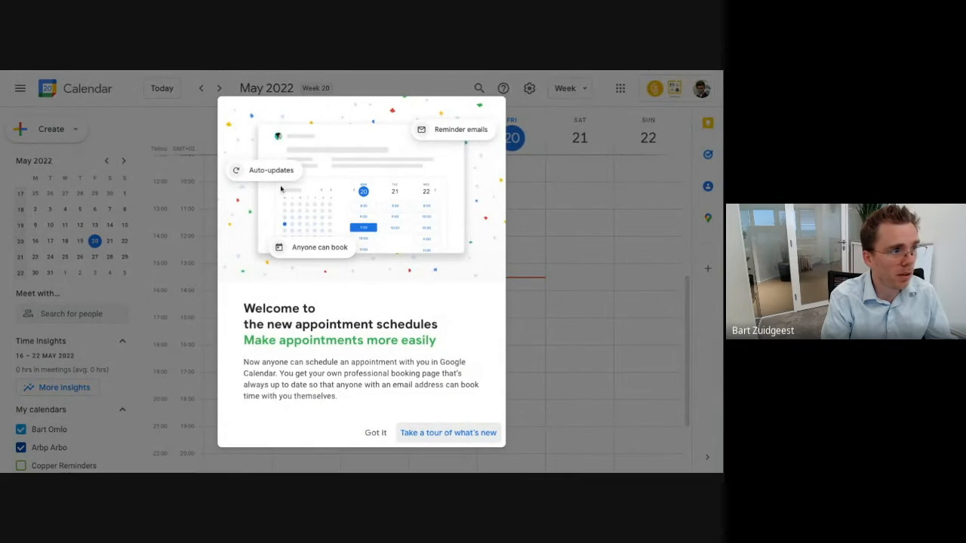
{"action": "mouse_move", "coordinate": [285, 353]}
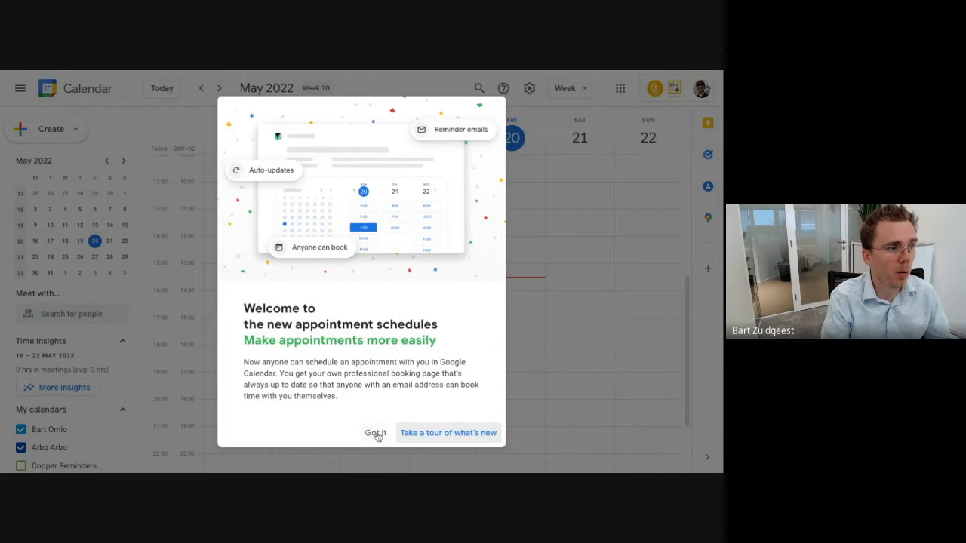
{"action": "mouse_move", "coordinate": [430, 431]}
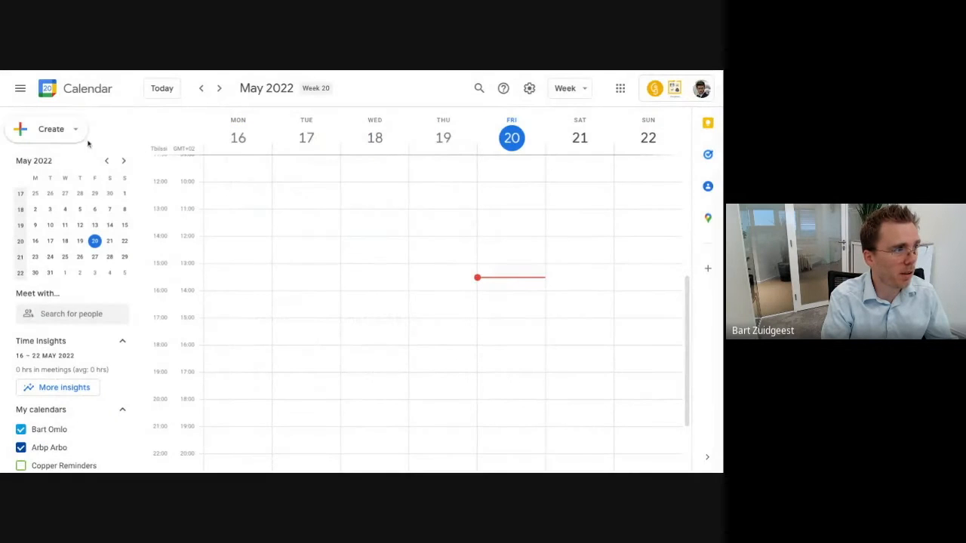
{"action": "left_click", "coordinate": [51, 129]}
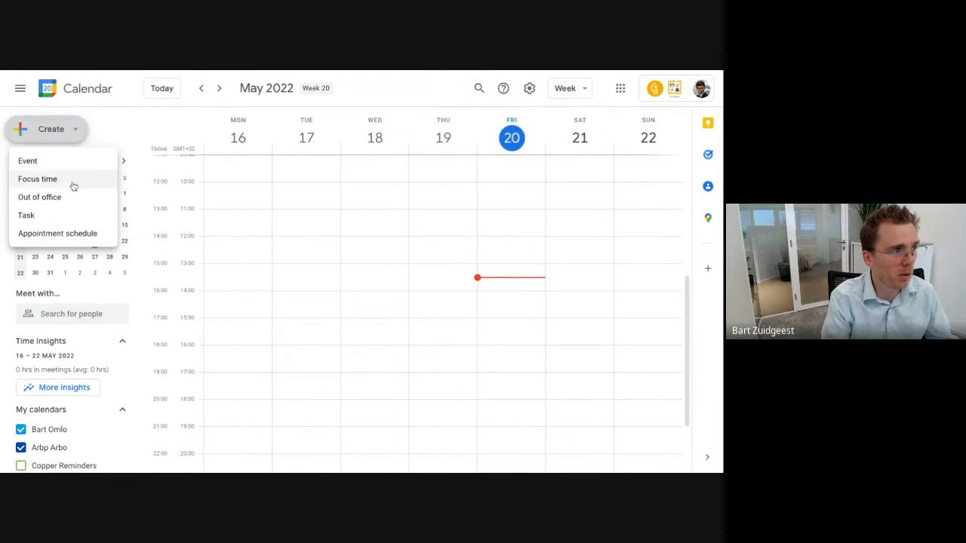
{"action": "mouse_move", "coordinate": [57, 232]}
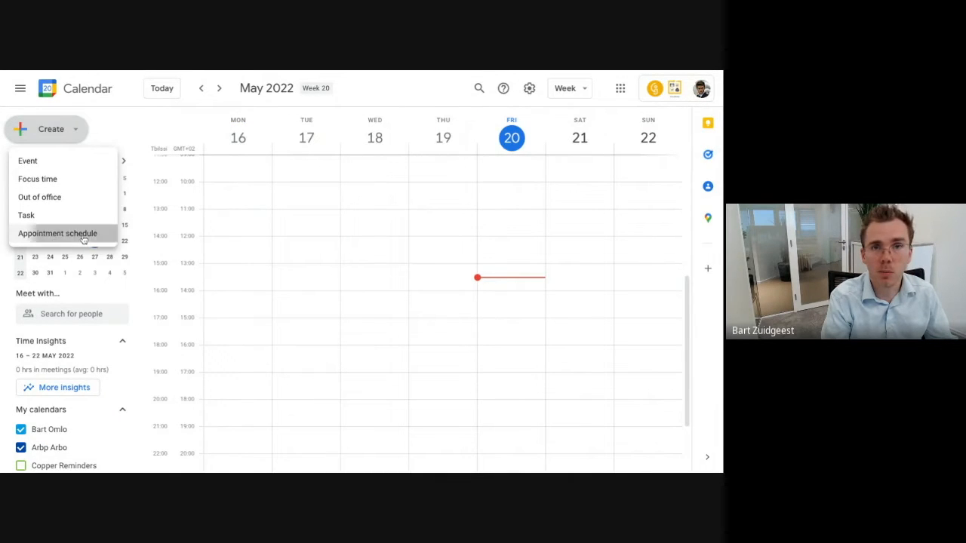
{"action": "left_click", "coordinate": [58, 232]}
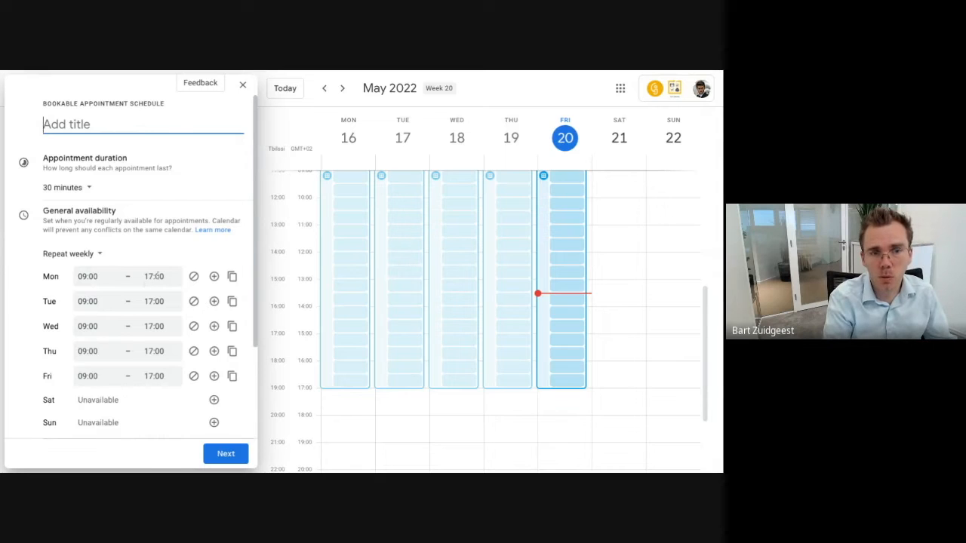
Set weekday availability to 09:00–15:00 for all days and title the schedule 'Sync with Bart'.
{"action": "left_click", "coordinate": [153, 277]}
{"action": "type", "text": "5"}
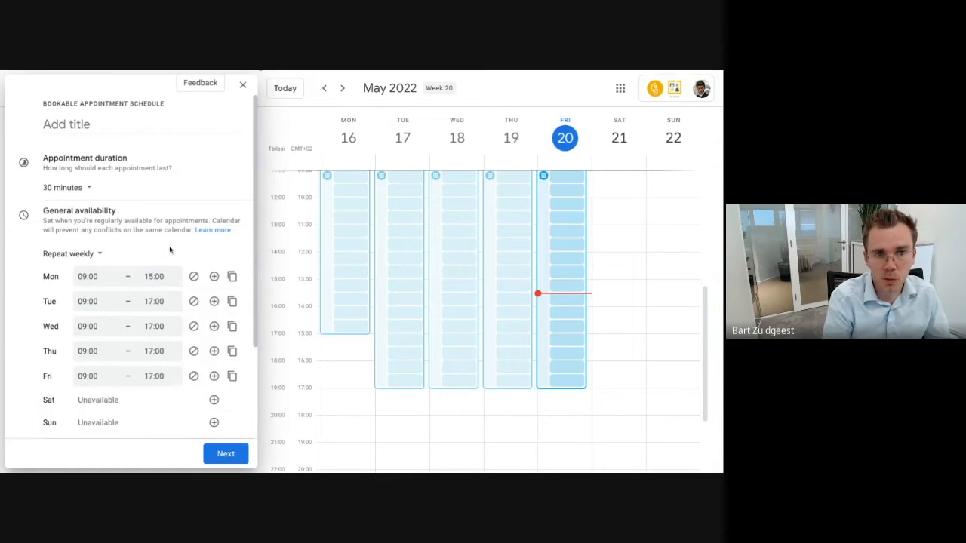
{"action": "mouse_move", "coordinate": [232, 276]}
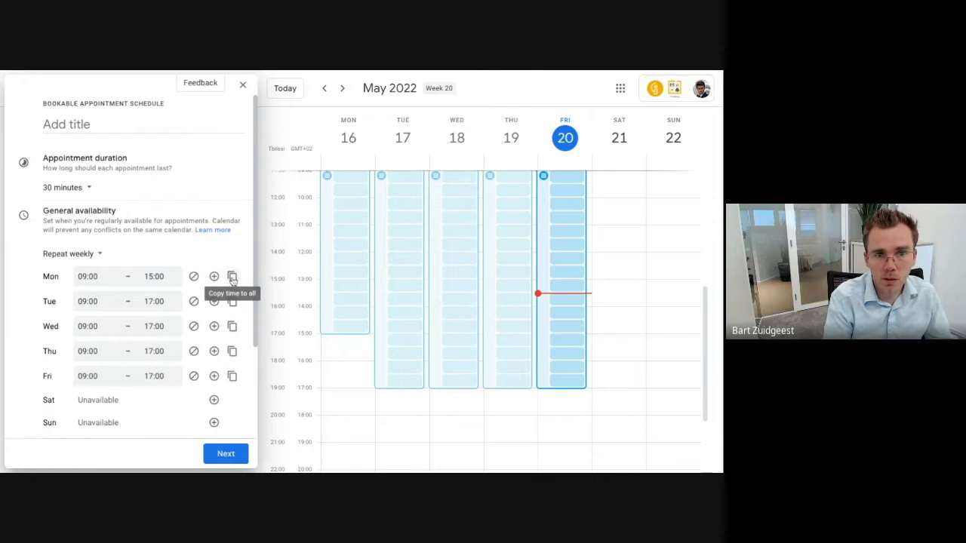
{"action": "left_click", "coordinate": [232, 276]}
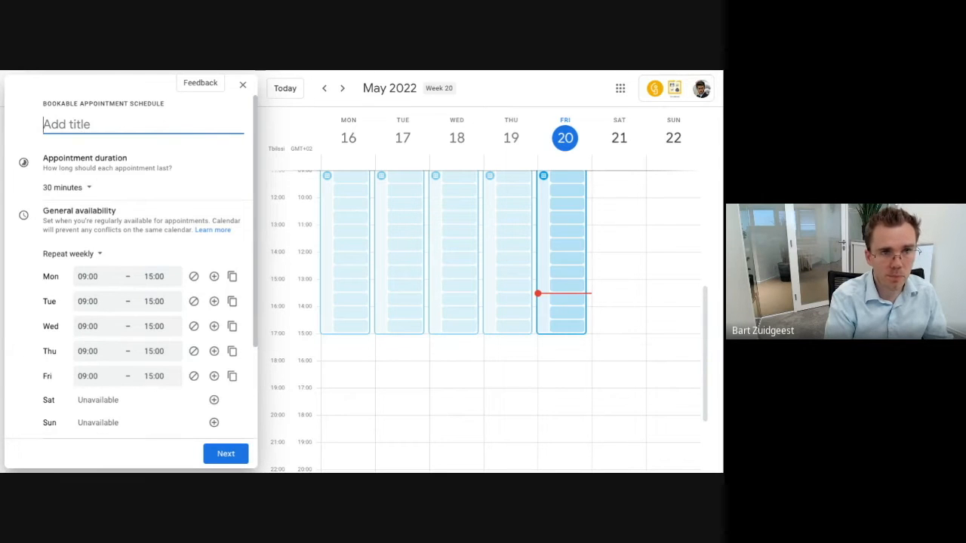
{"action": "type", "text": "Sync with Bart"}
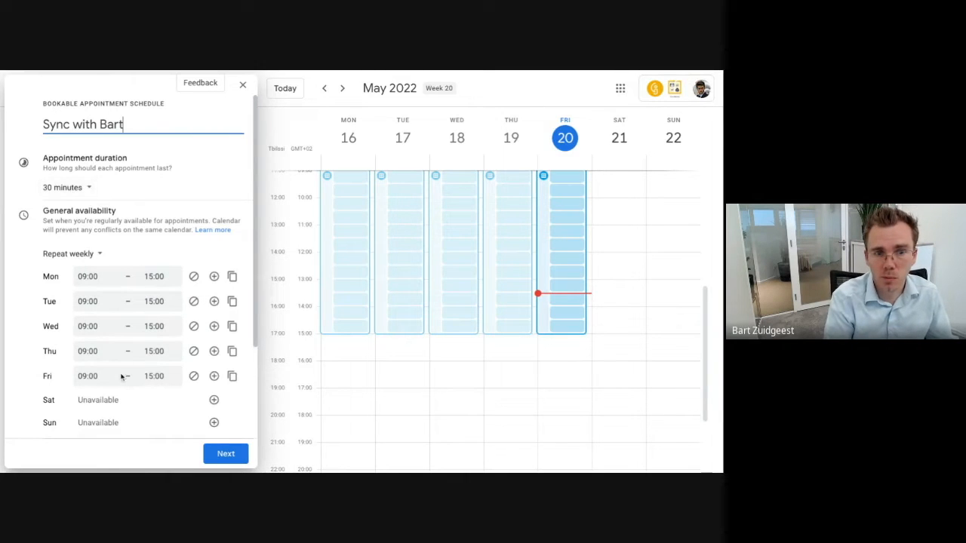
Review the booking page settings and set appointments to use Google Meet video conferencing.
{"action": "left_click", "coordinate": [227, 453]}
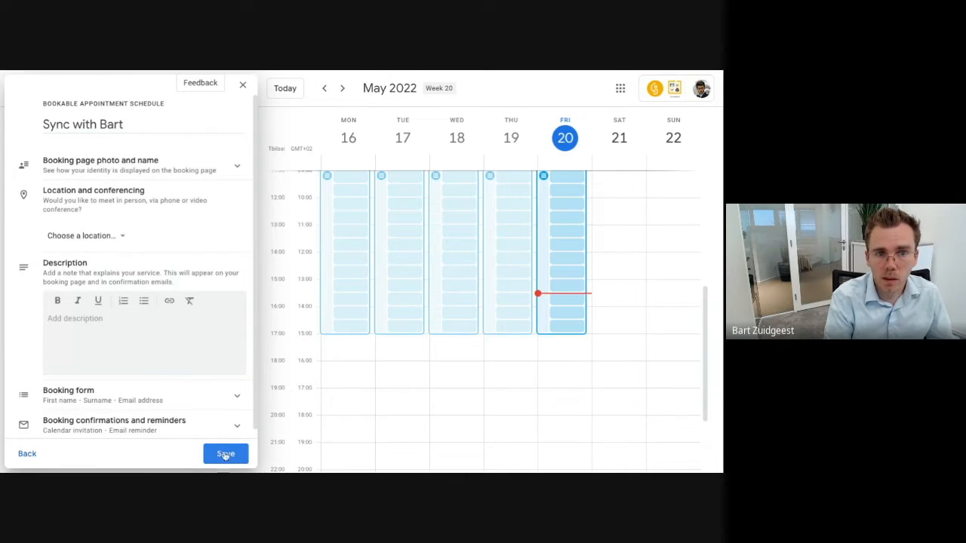
{"action": "mouse_move", "coordinate": [85, 169]}
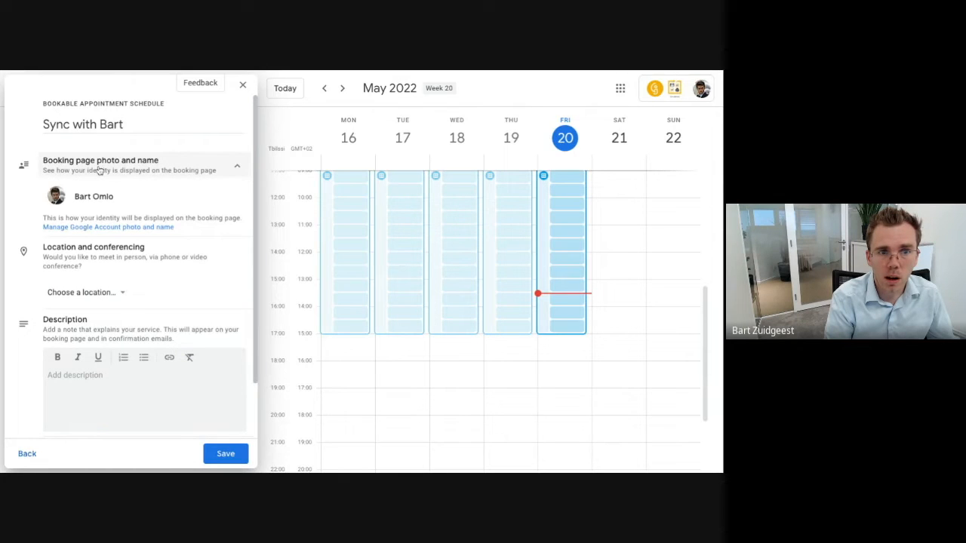
{"action": "left_click", "coordinate": [237, 164]}
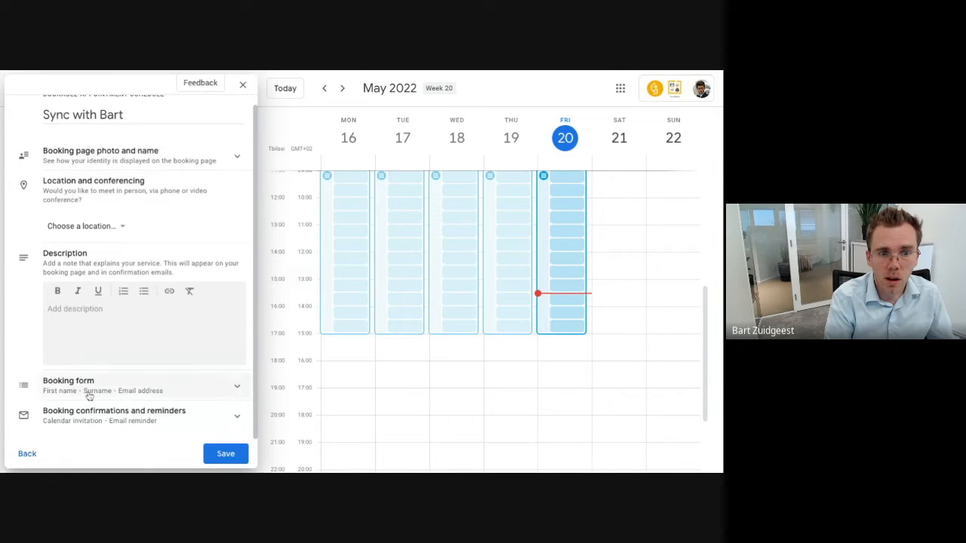
{"action": "left_click", "coordinate": [68, 385]}
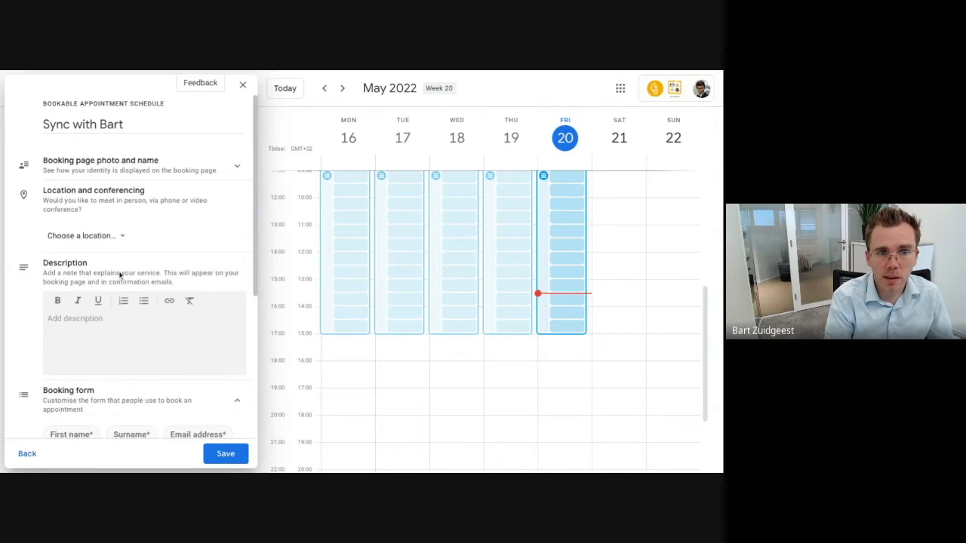
{"action": "left_click", "coordinate": [237, 165]}
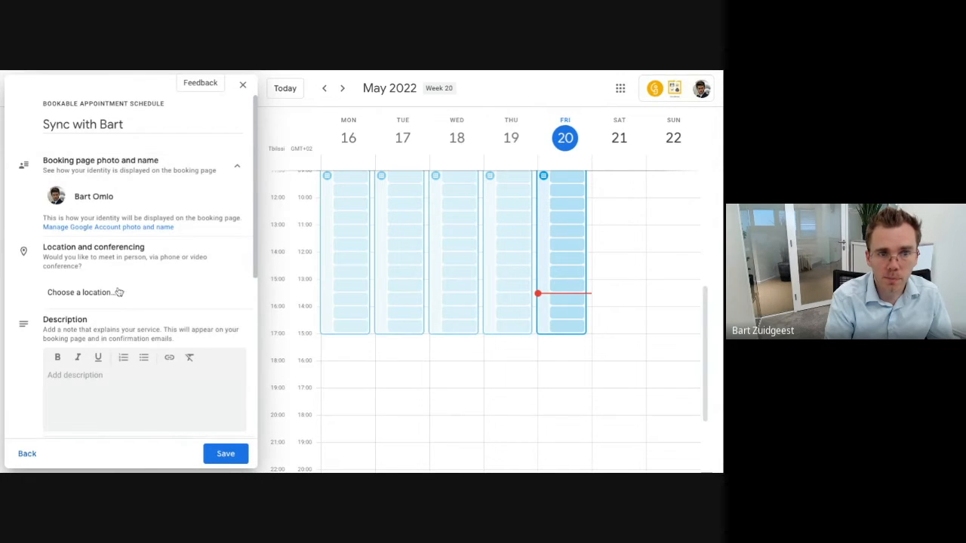
{"action": "left_click", "coordinate": [83, 292]}
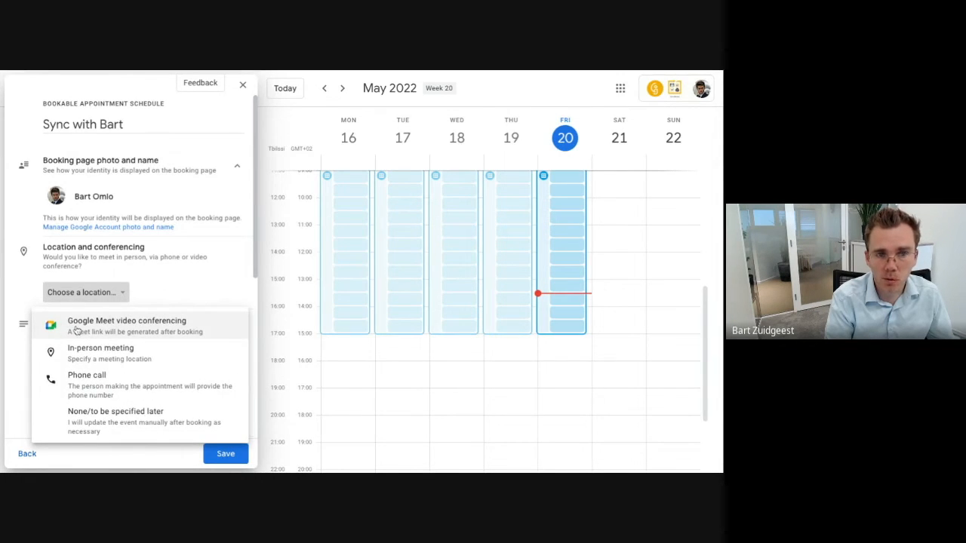
{"action": "left_click", "coordinate": [127, 326]}
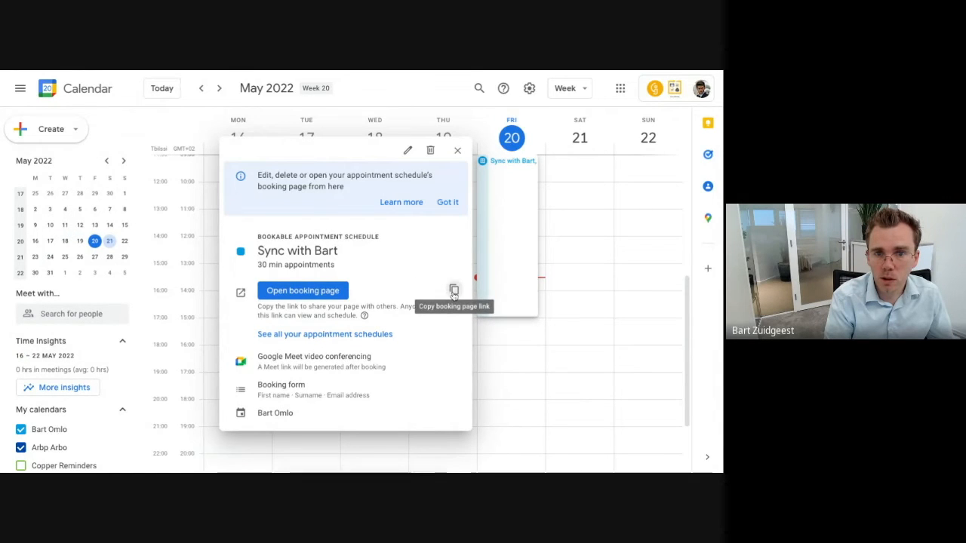
Copy the Sync with Bart booking page link and close the schedule details.
{"action": "left_click", "coordinate": [452, 289]}
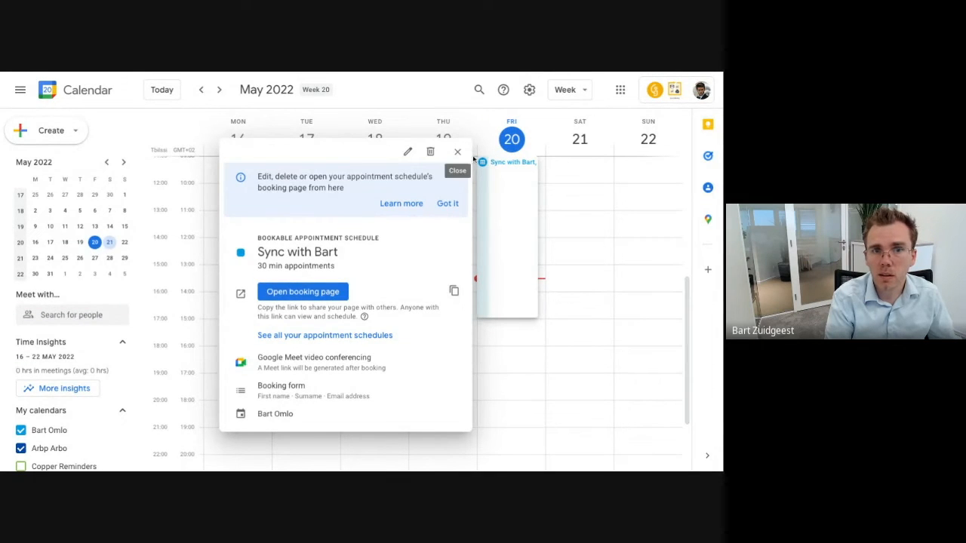
{"action": "left_click", "coordinate": [302, 291]}
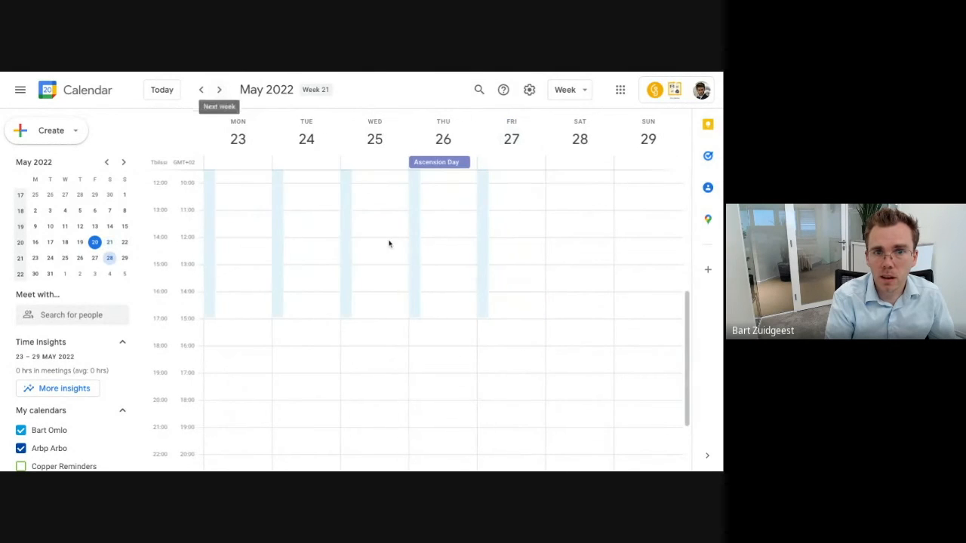
Dismiss the new event dialog and open the Sync with Bart booking page.
{"action": "left_click", "coordinate": [308, 380]}
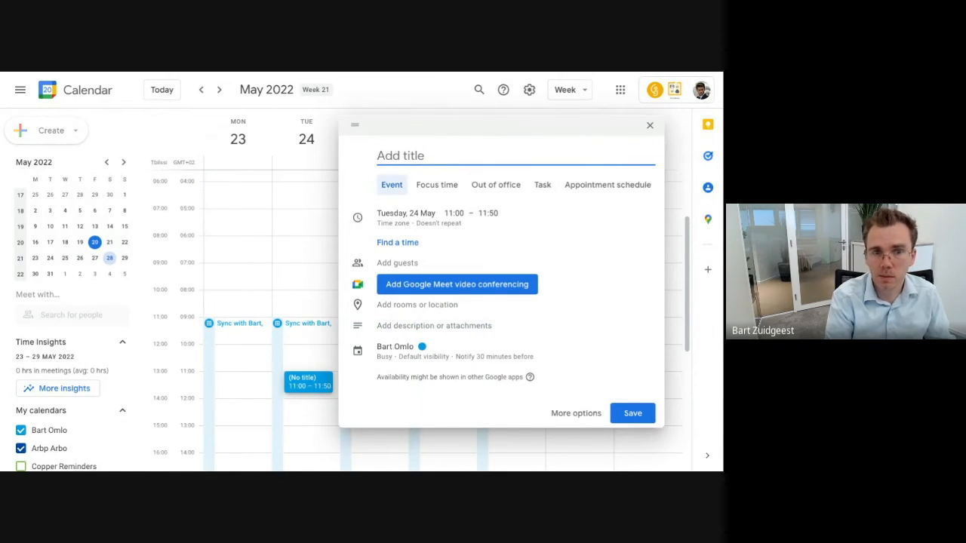
{"action": "left_click", "coordinate": [633, 414]}
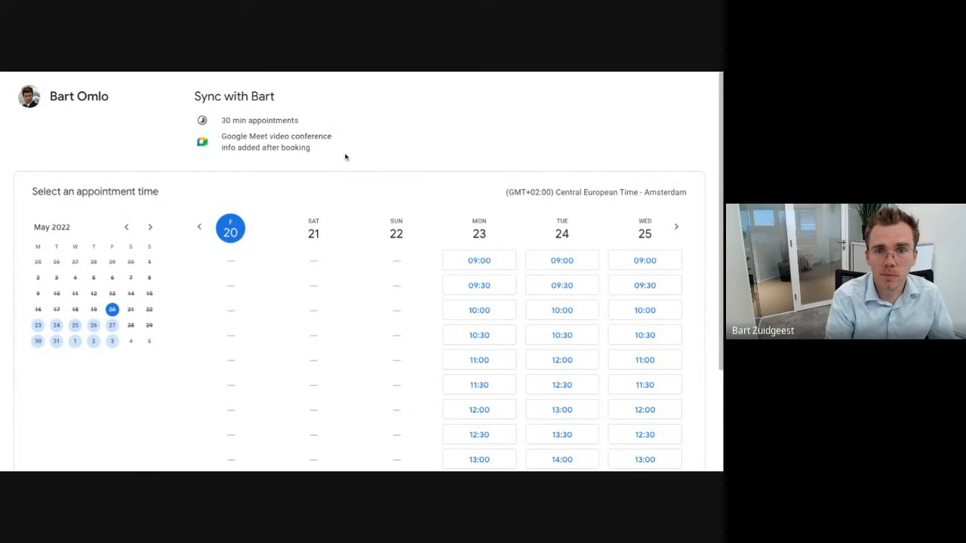
{"action": "scroll", "scroll_direction": "down", "scroll_amount": 3}
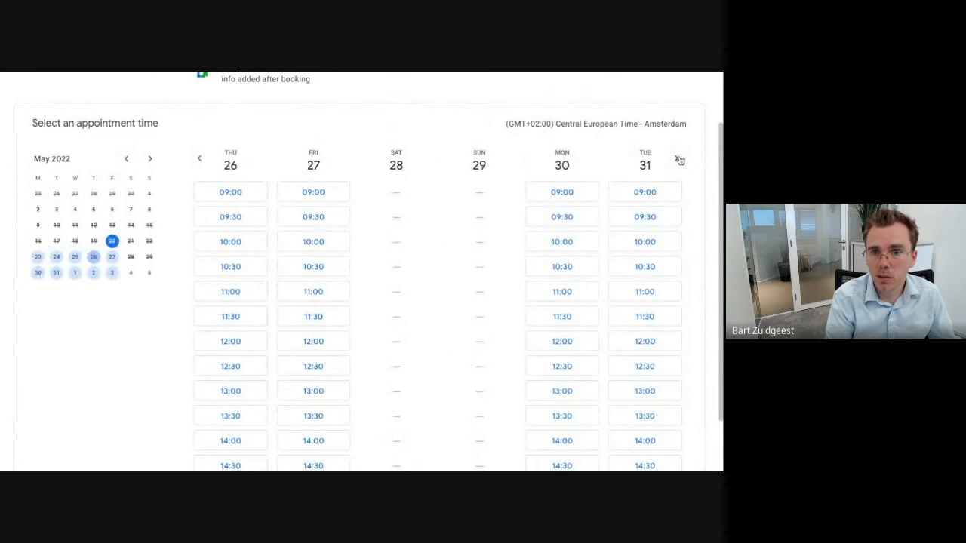
{"action": "left_click", "coordinate": [677, 160]}
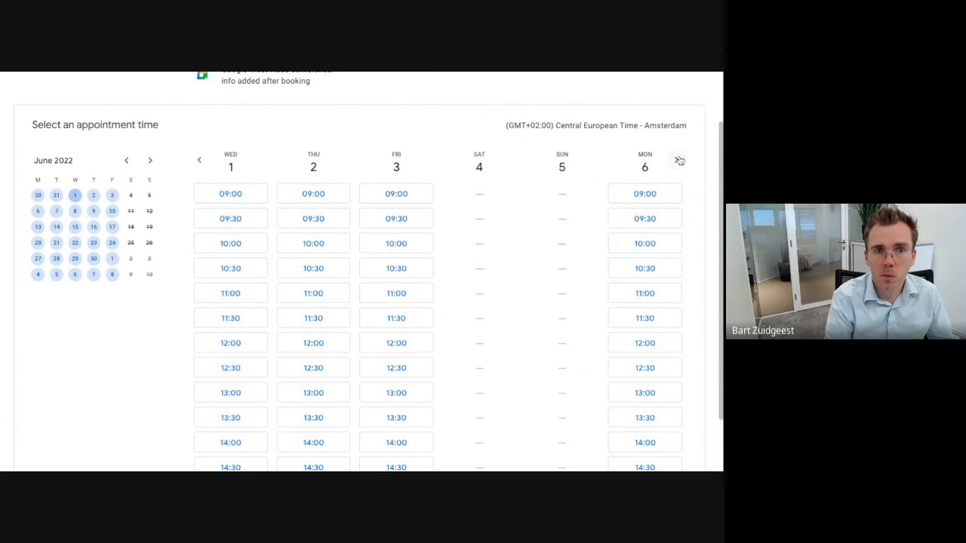
{"action": "left_click", "coordinate": [199, 160]}
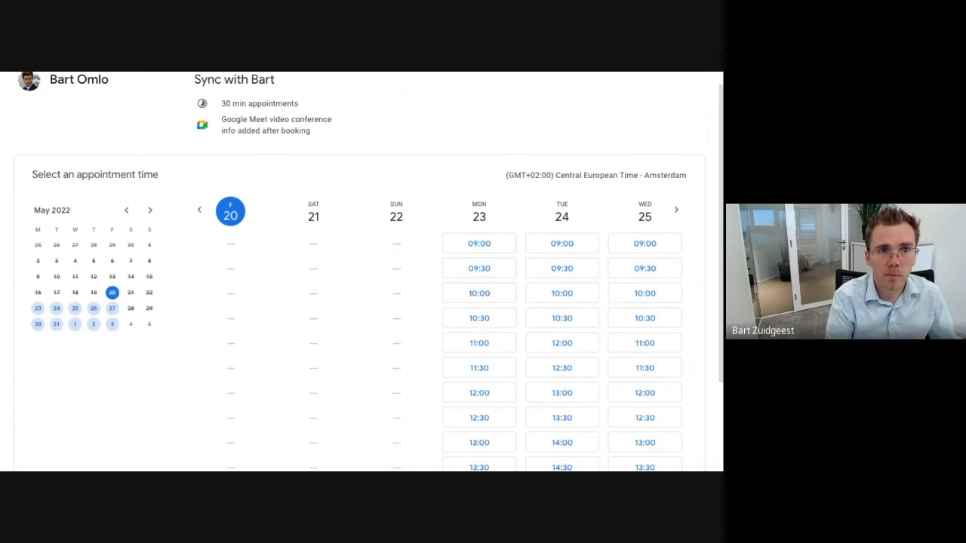
{"action": "scroll", "scroll_direction": "down", "scroll_amount": 3}
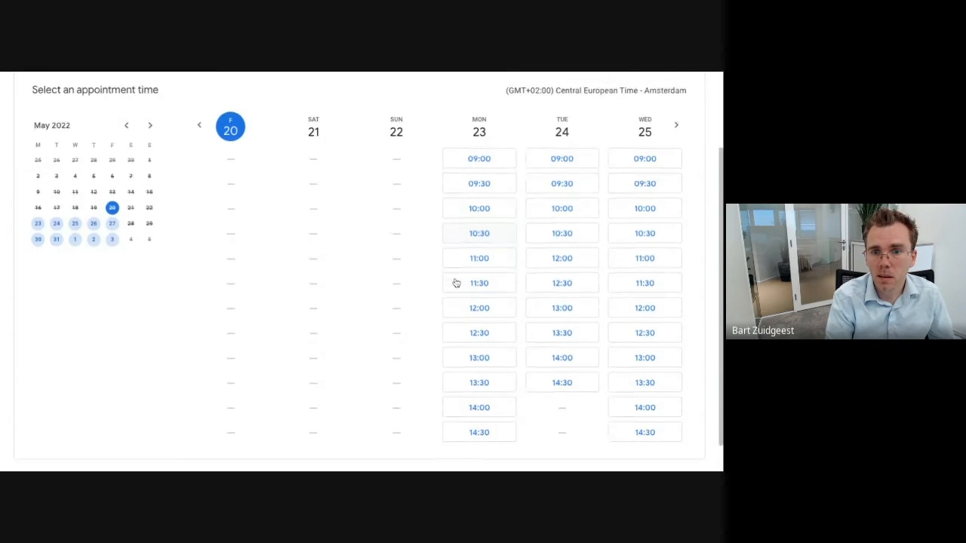
{"action": "scroll", "scroll_direction": "down", "scroll_amount": 3}
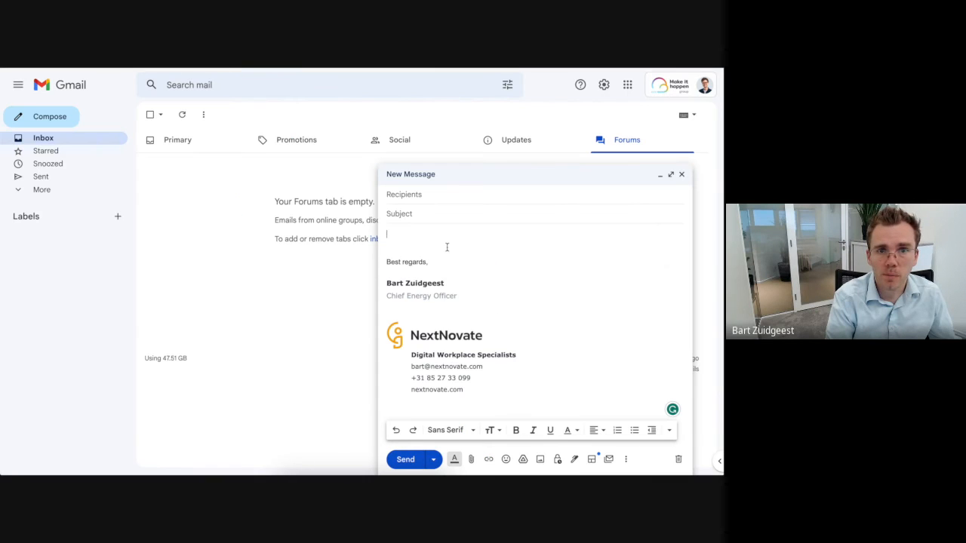
Write 'Hi, Please use a timeslot that works for you by clicking the link.' and select 'clicking the link'.
{"action": "type", "text": "Hi,"}
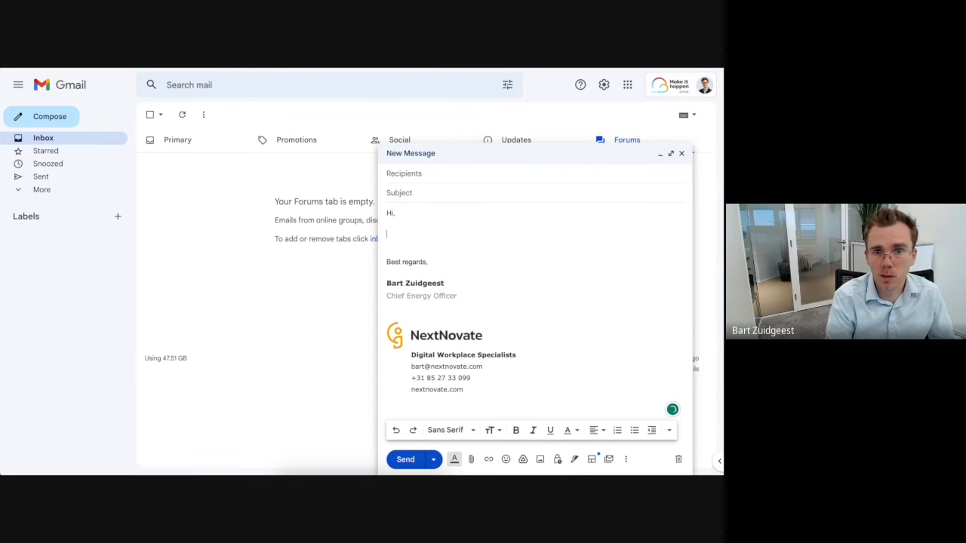
{"action": "type", "text": "Please"}
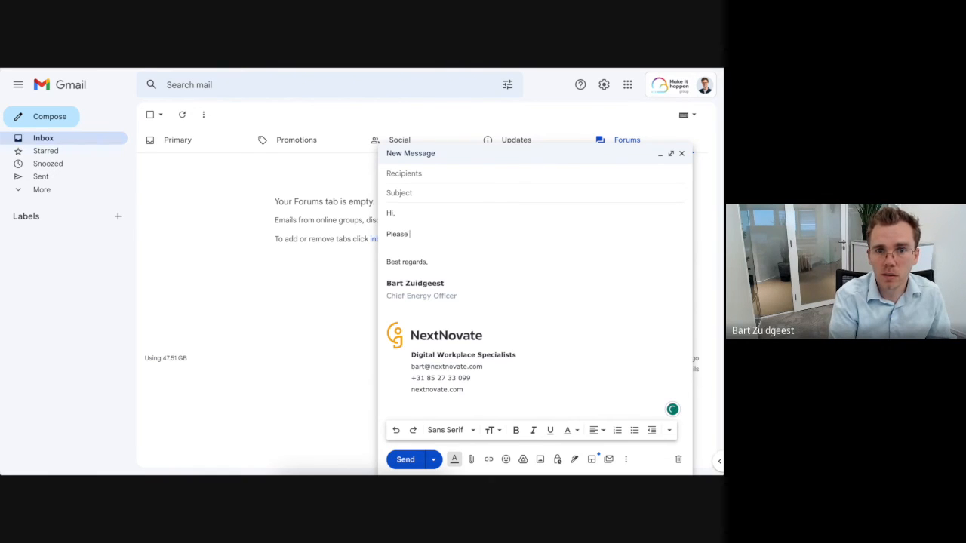
{"action": "type", "text": "use"}
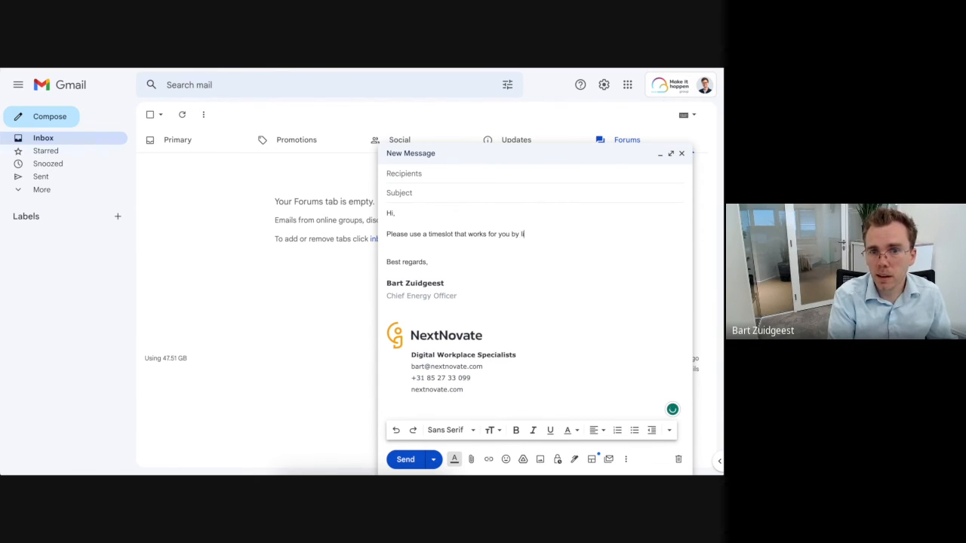
{"action": "type", "text": "clicking"}
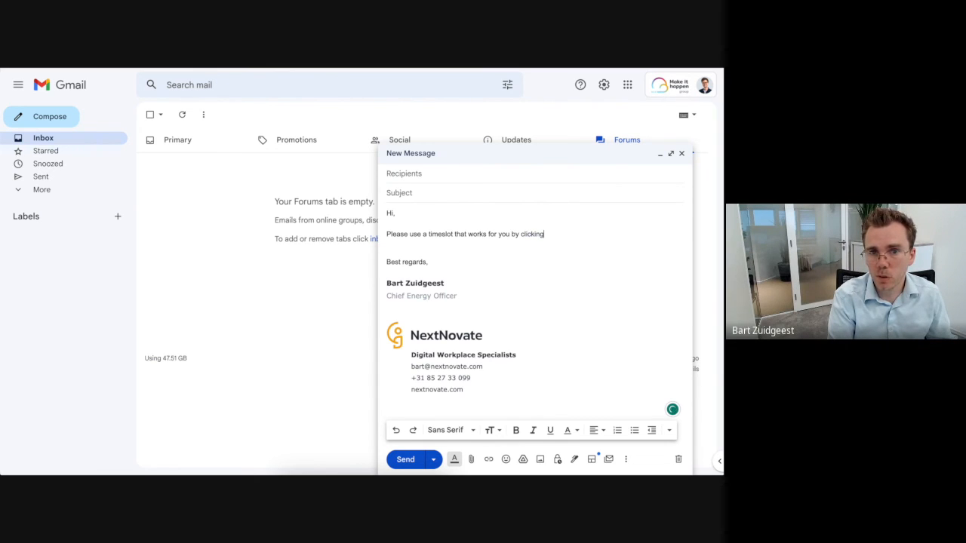
{"action": "type", "text": "the link."}
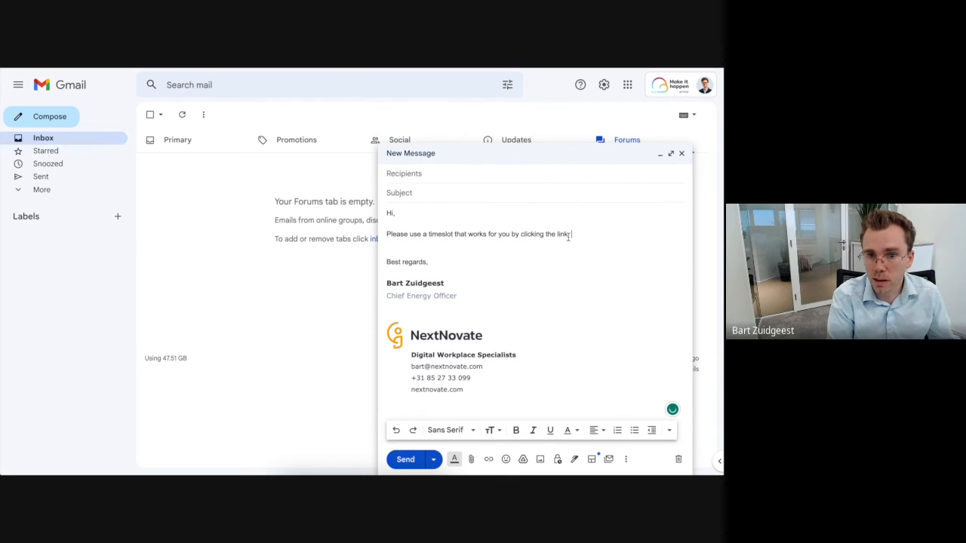
{"action": "left_click_drag", "start_coordinate": [520, 233], "coordinate": [568, 234]}
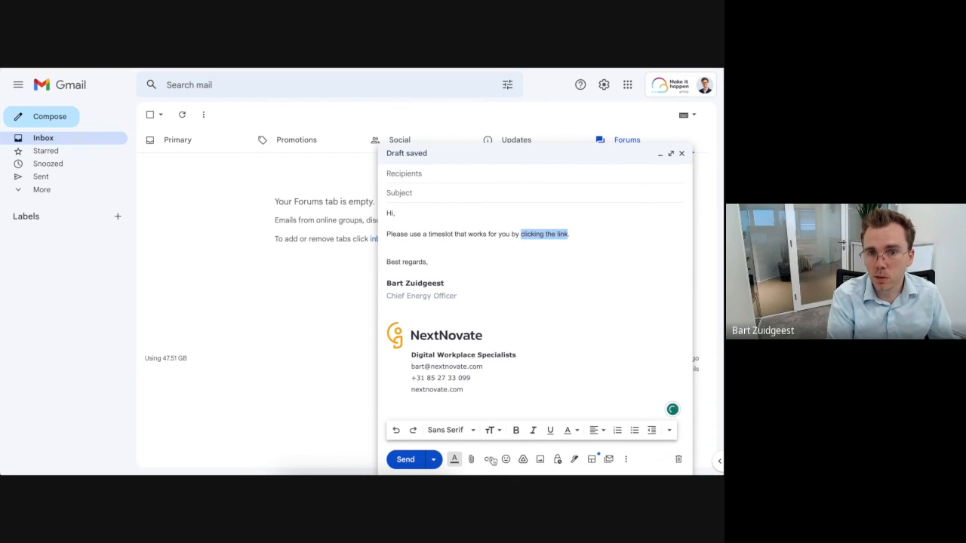
Link 'clicking the link' to the booking page and add a linked line 'Choose a date that fits your schedule'.
{"action": "left_click", "coordinate": [543, 234]}
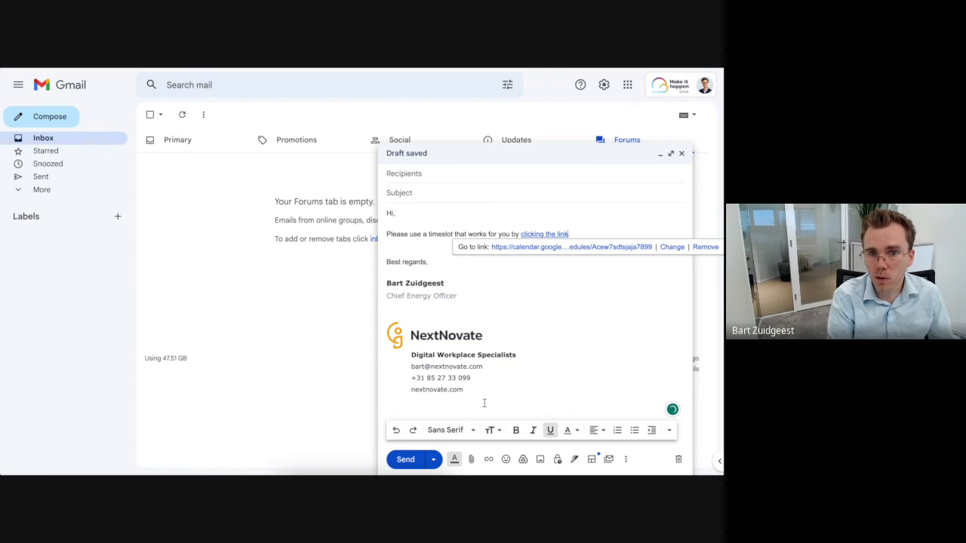
{"action": "type", "text": "Ch"}
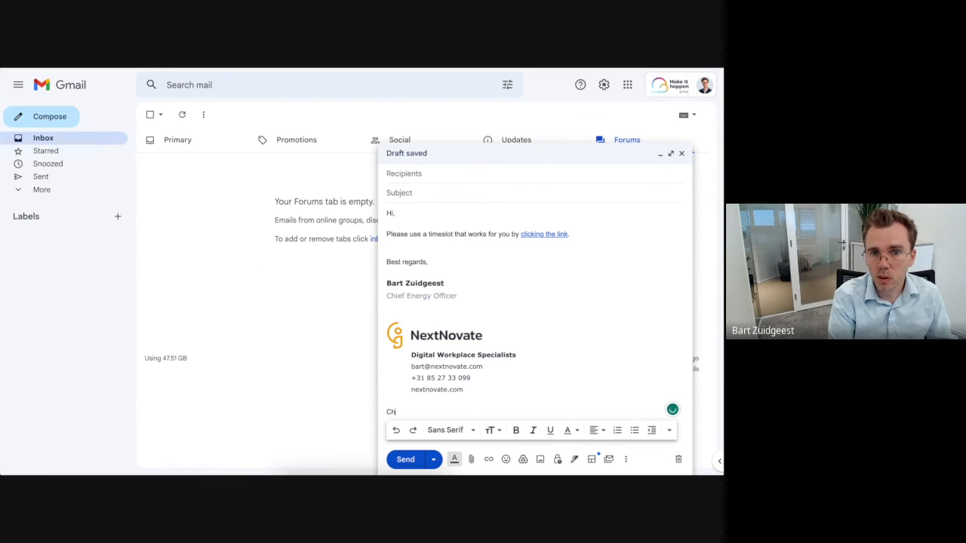
{"action": "type", "text": "Choose a ti"}
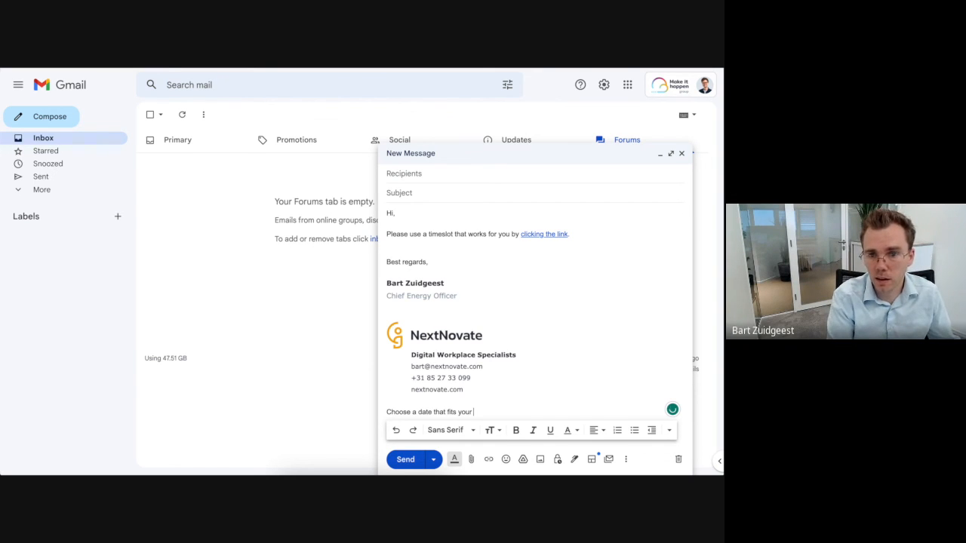
{"action": "type", "text": "schedule"}
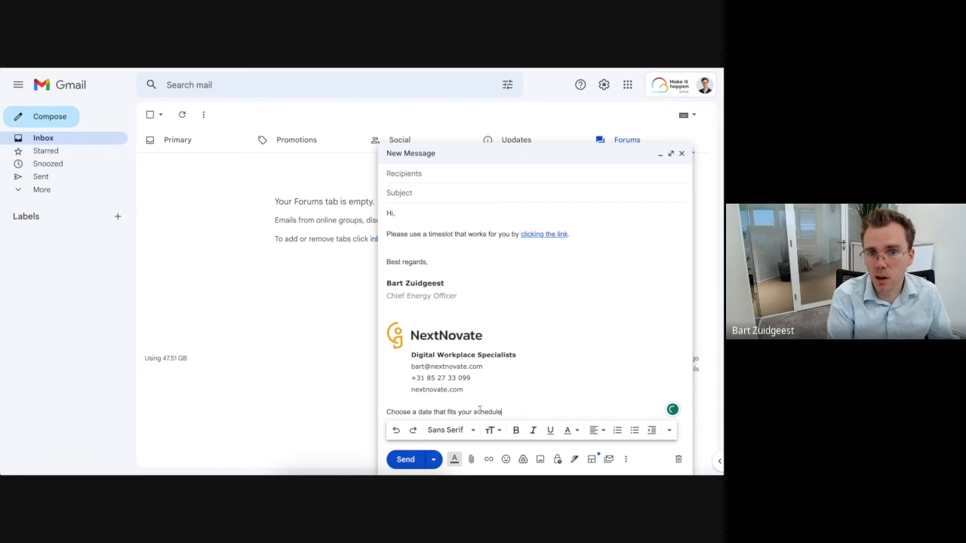
{"action": "triple_click", "coordinate": [444, 411]}
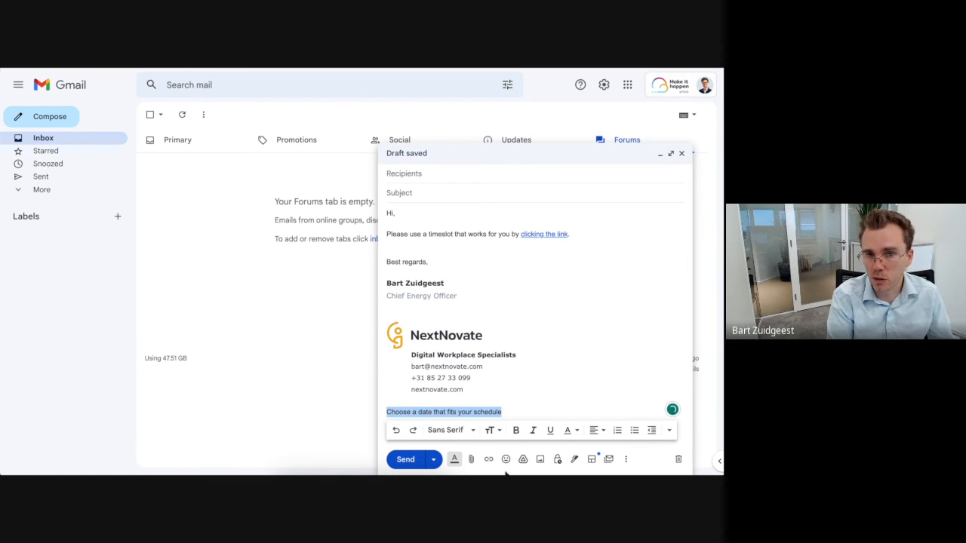
{"action": "left_click", "coordinate": [443, 411]}
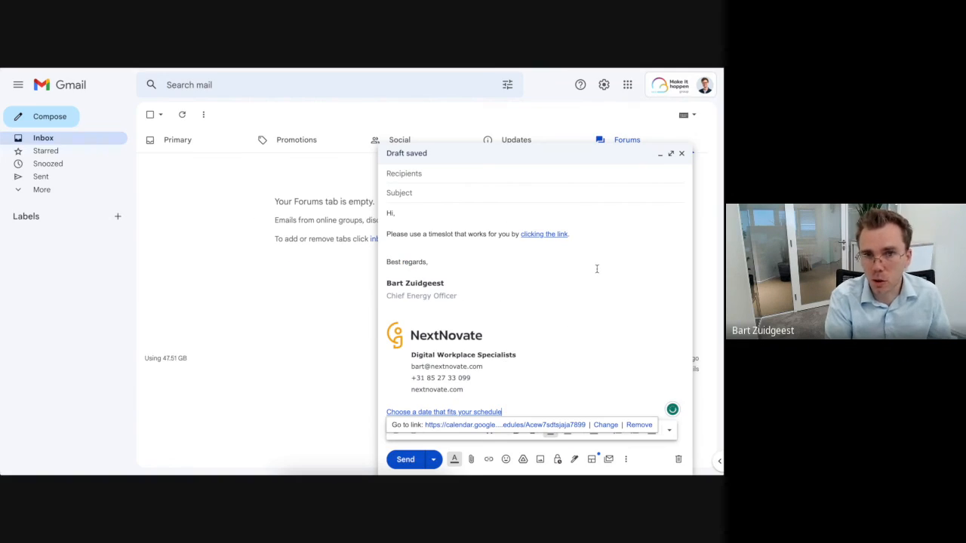